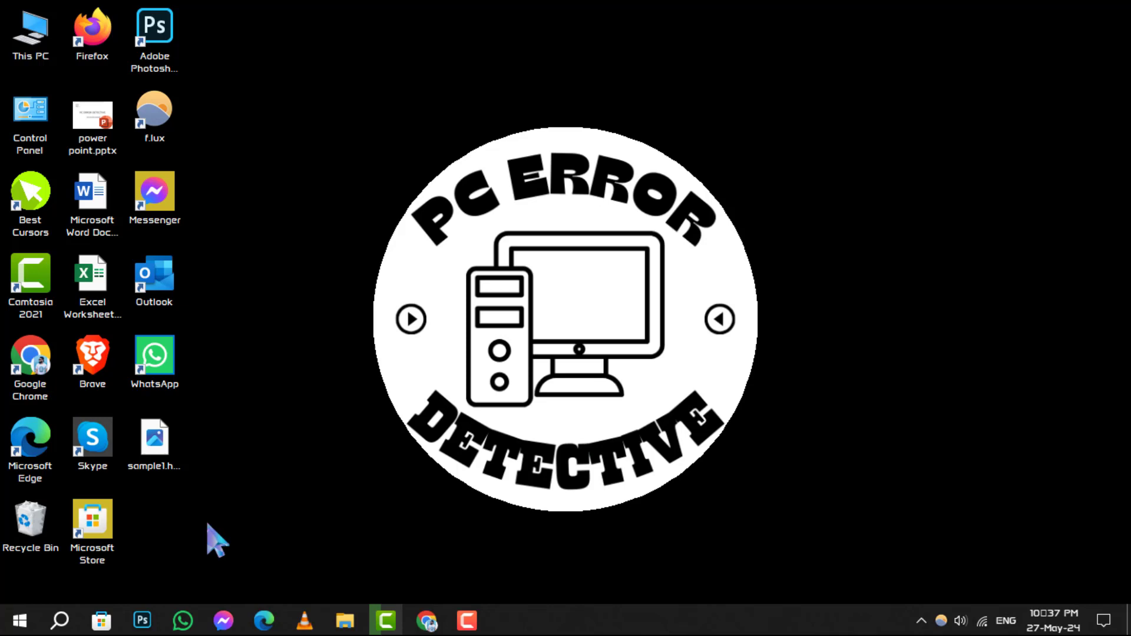
Find Control Panel by searching 'control' and reach the Programs and Features list of 34 programs.
click(59, 621)
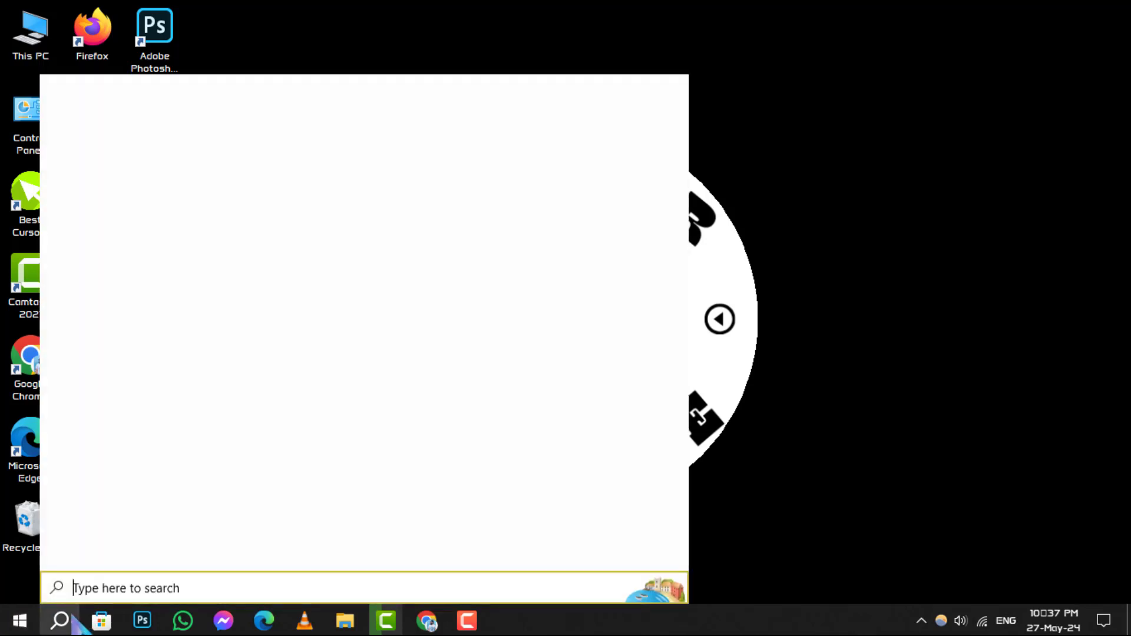
text(control)
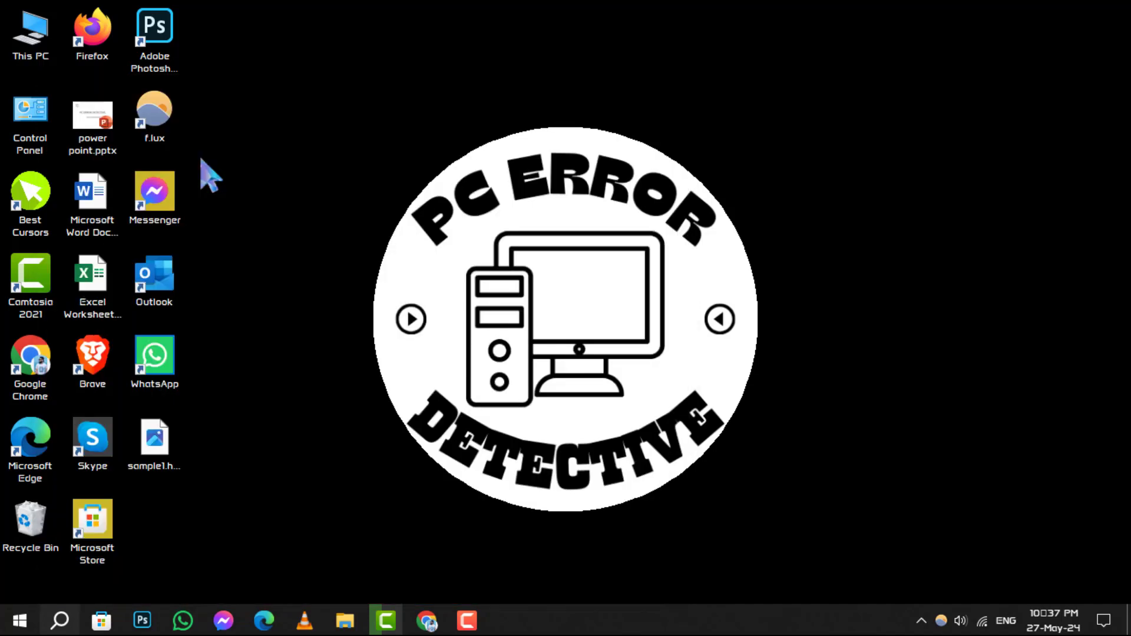
mouse_move(756, 381)
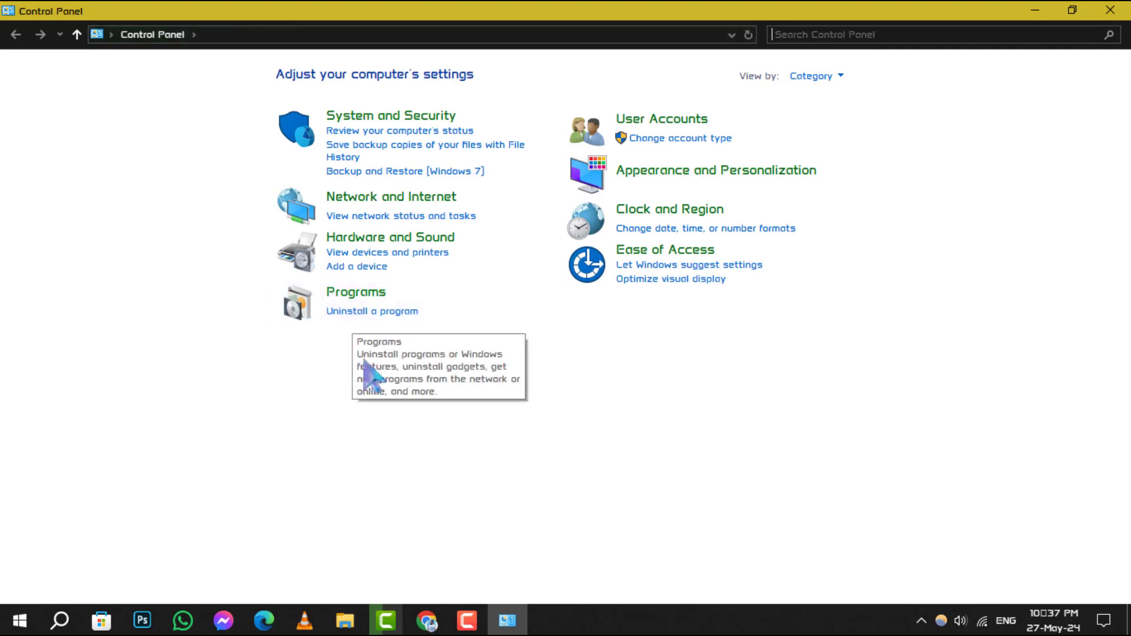
click(355, 291)
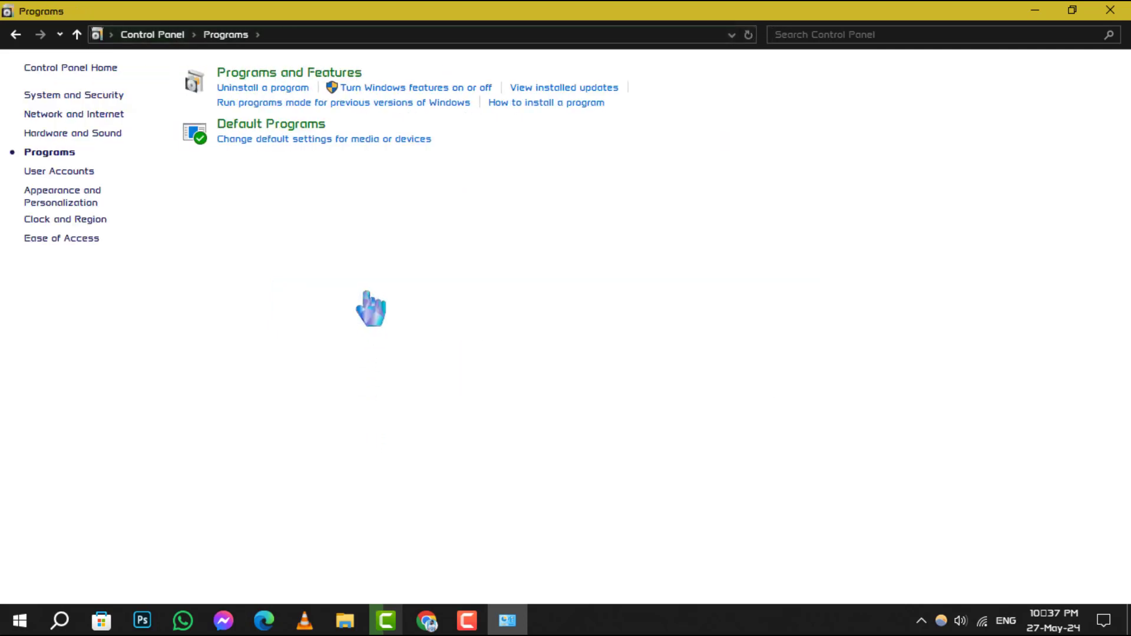
mouse_move(310, 88)
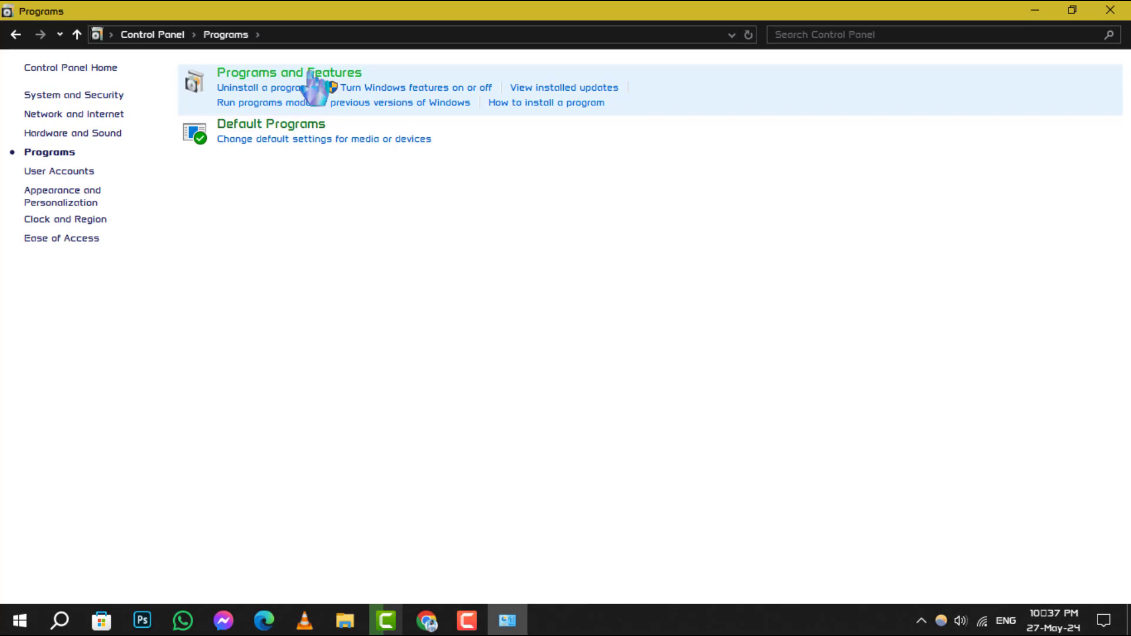
click(288, 72)
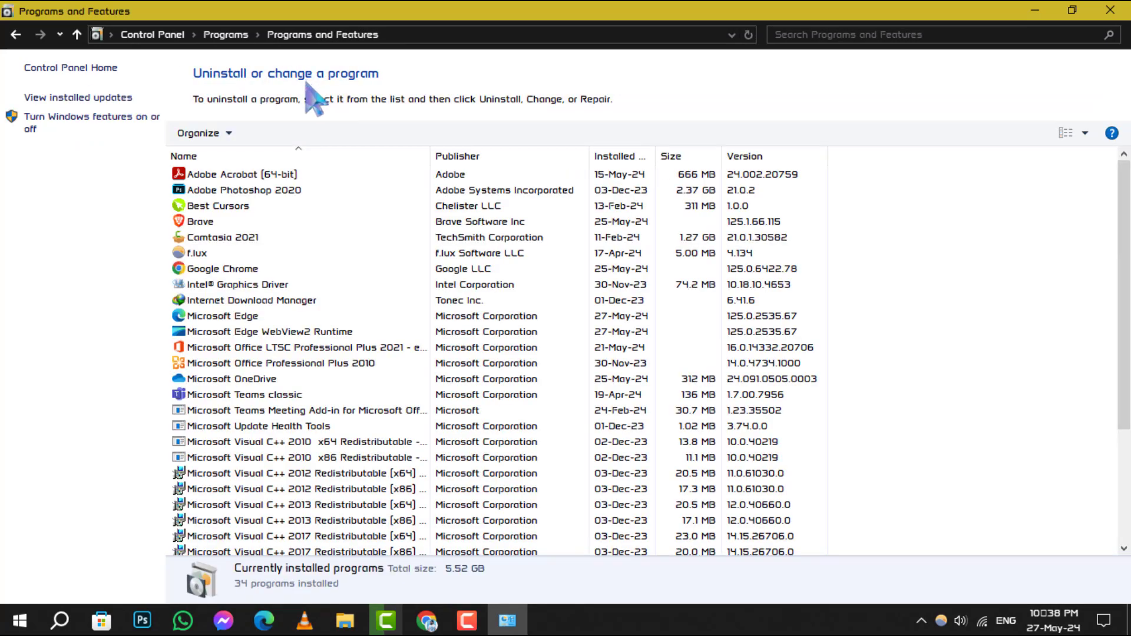
mouse_move(936, 327)
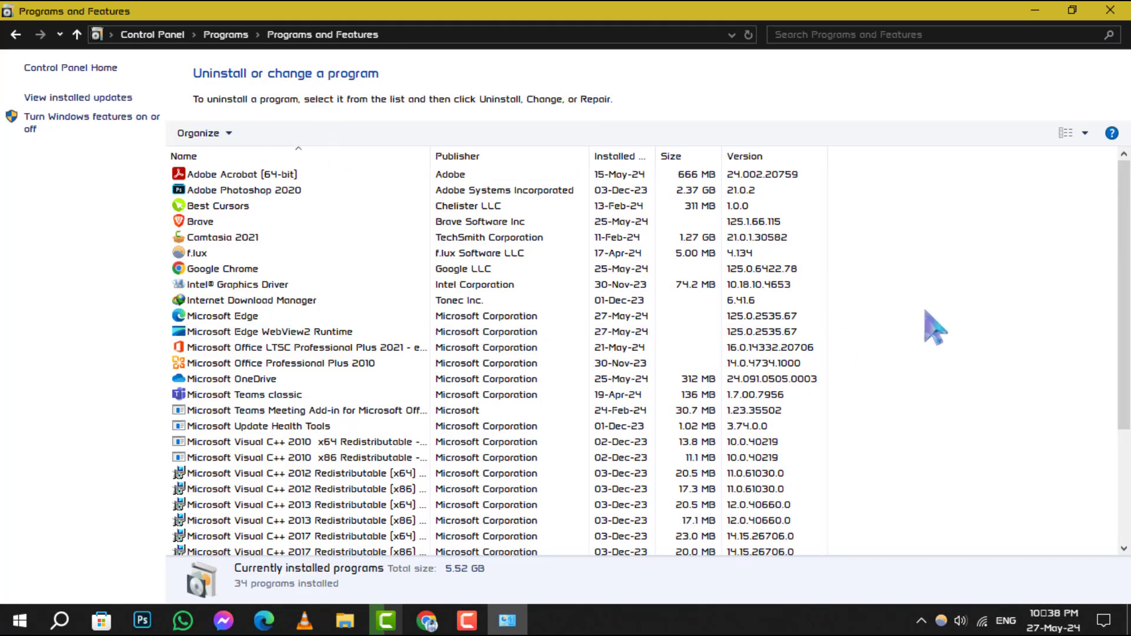
scroll(down, 3)
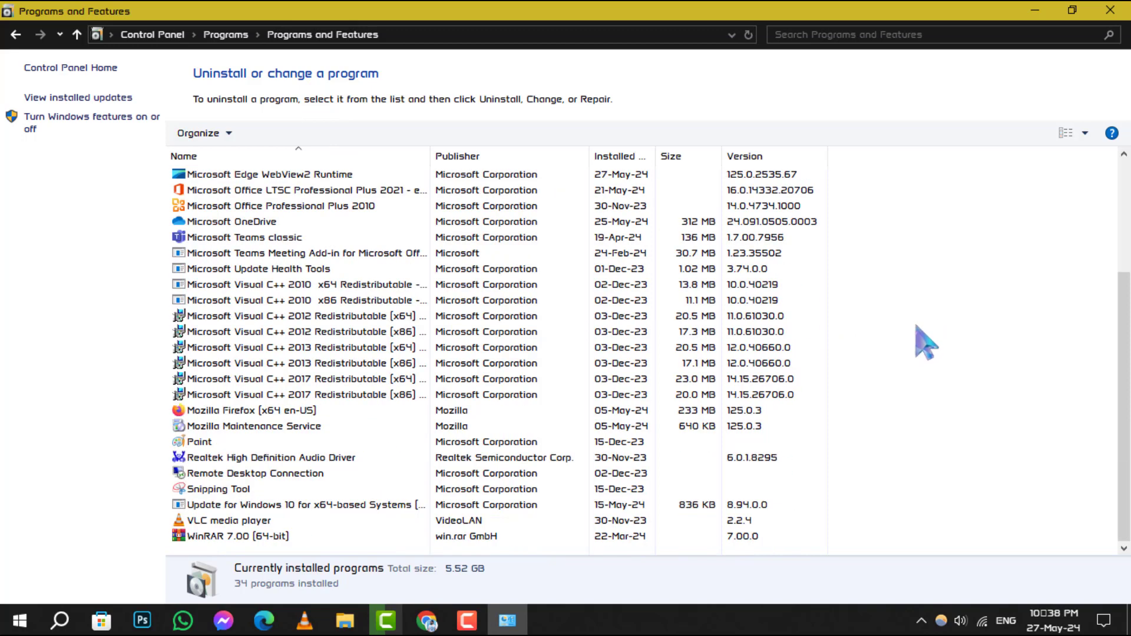
mouse_move(317, 570)
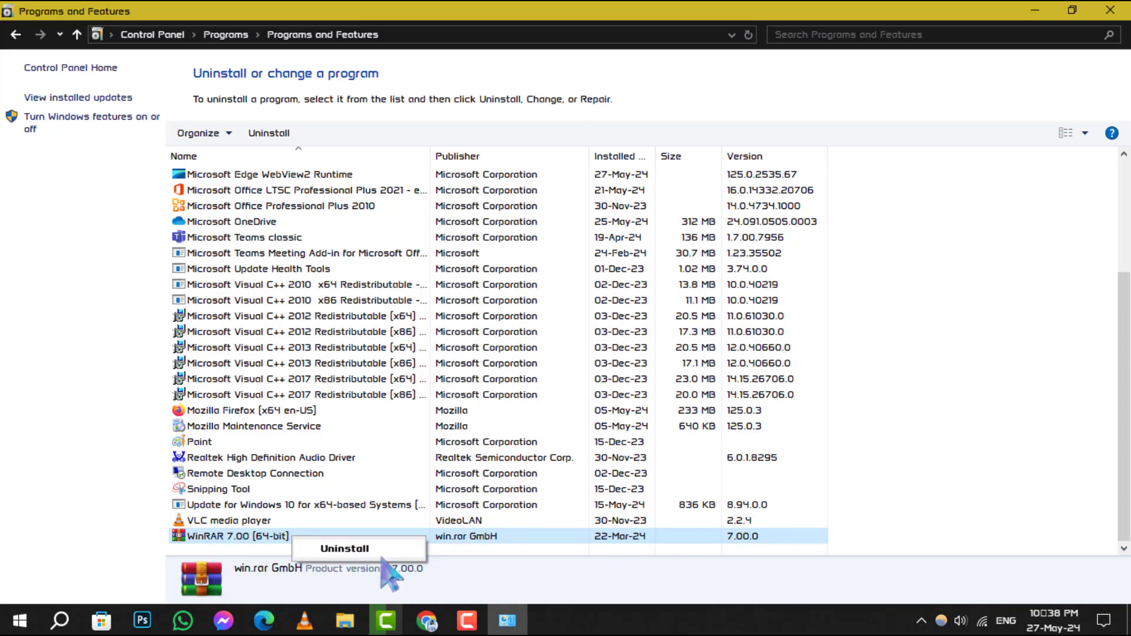
mouse_move(371, 555)
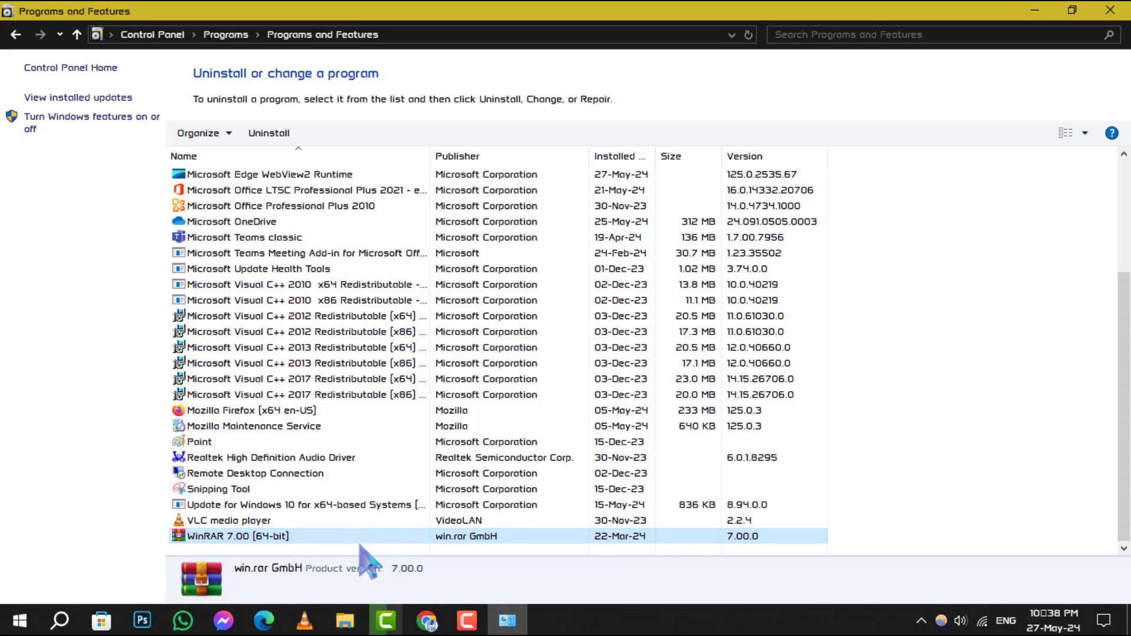
Start uninstalling WinRAR 7.00 (64-bit), bringing up its confirmation dialog.
click(268, 134)
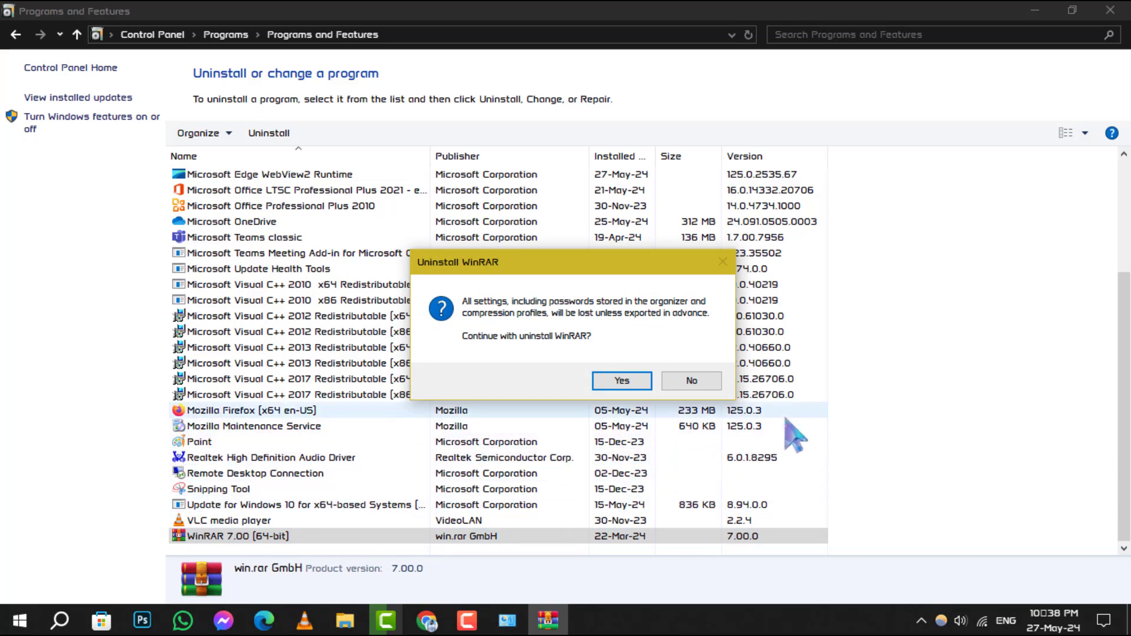